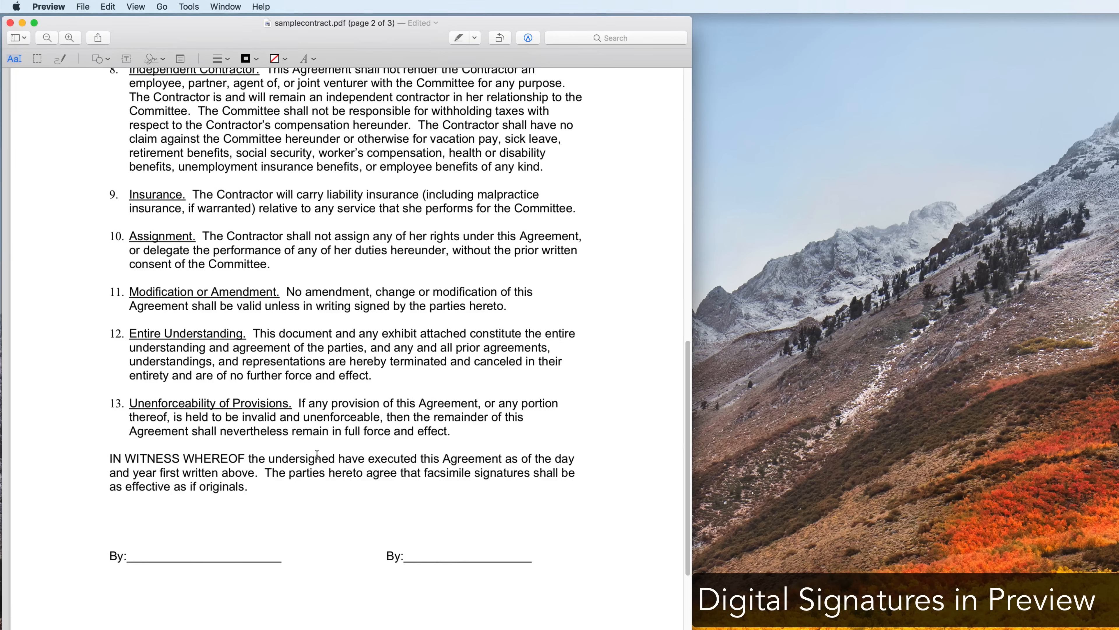
- Add a camera-captured handwritten signature and drag it into place on page 2 of the contract
click(188, 6)
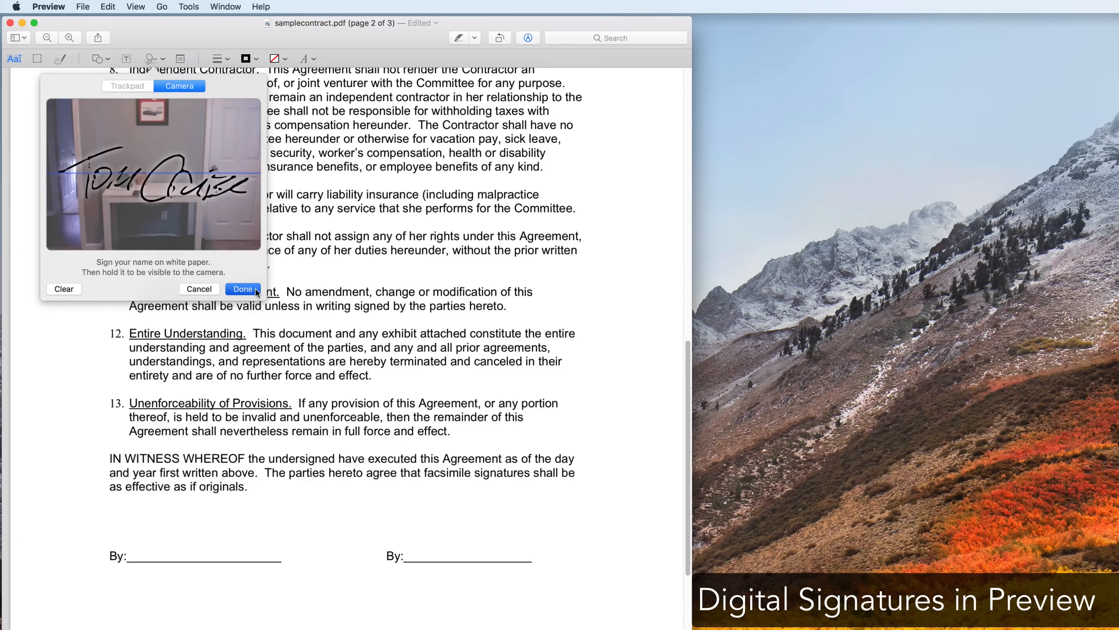
click(242, 289)
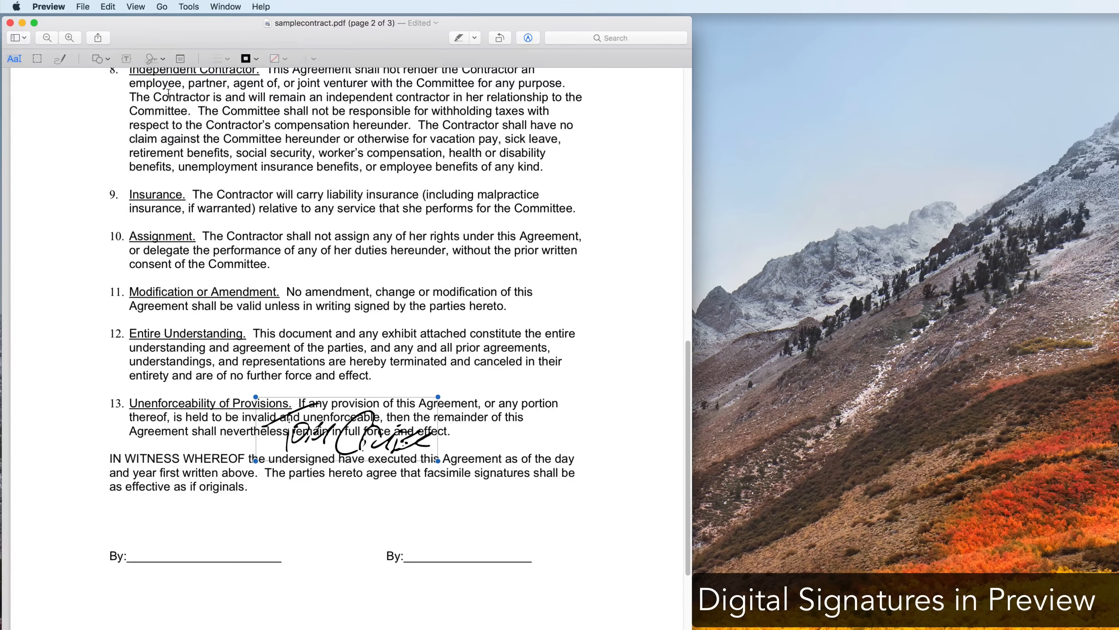
drag(346, 432, 203, 533)
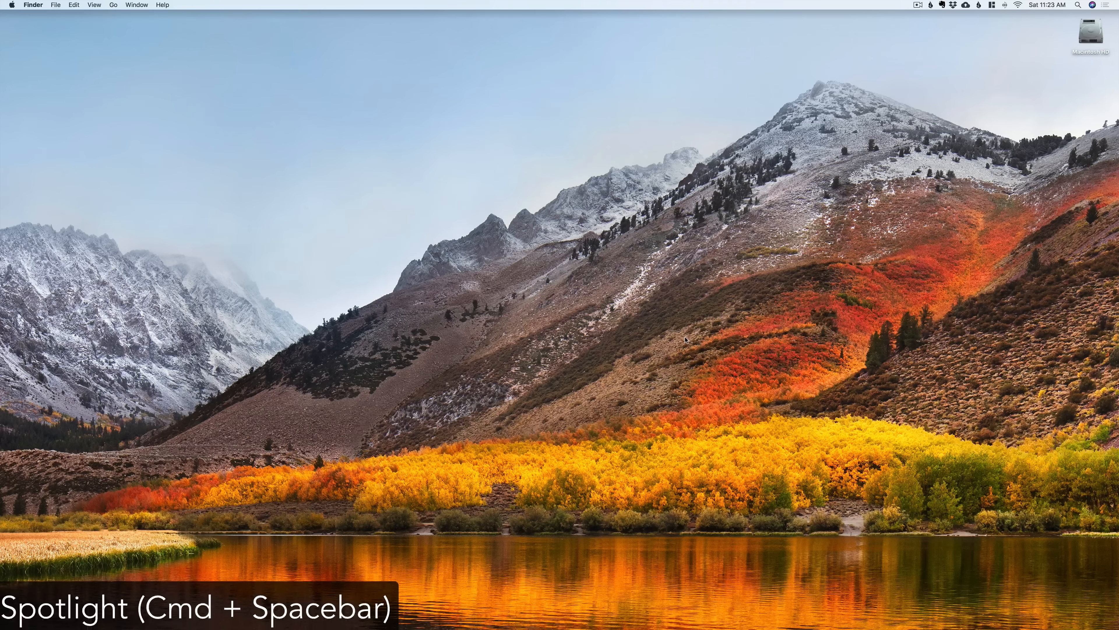
- Launch TextEdit from Spotlight
text(textEdit)
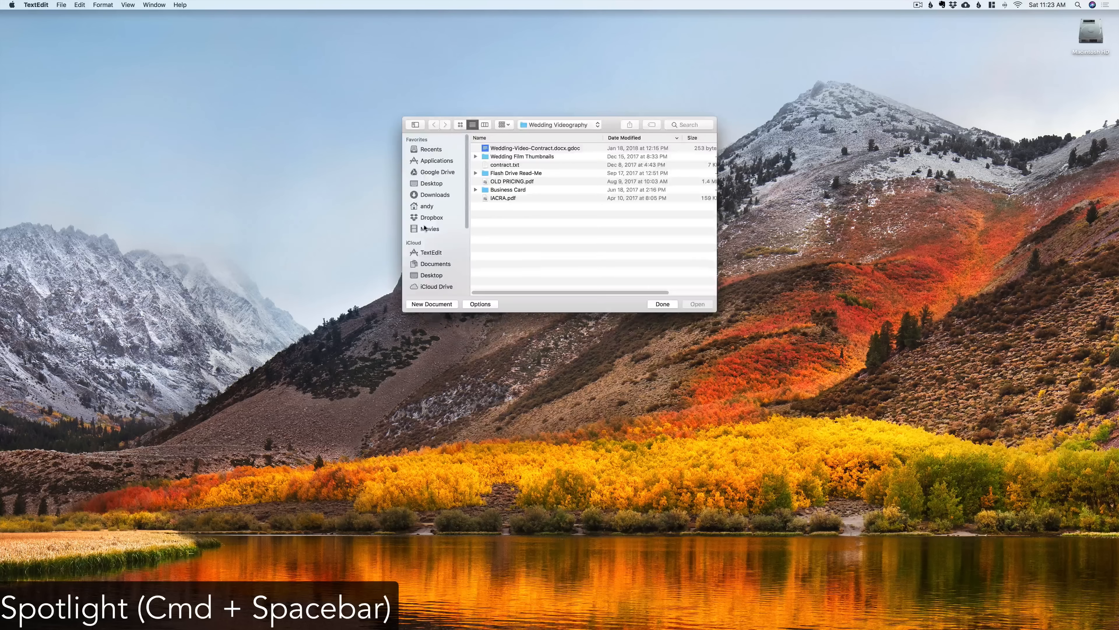
click(432, 303)
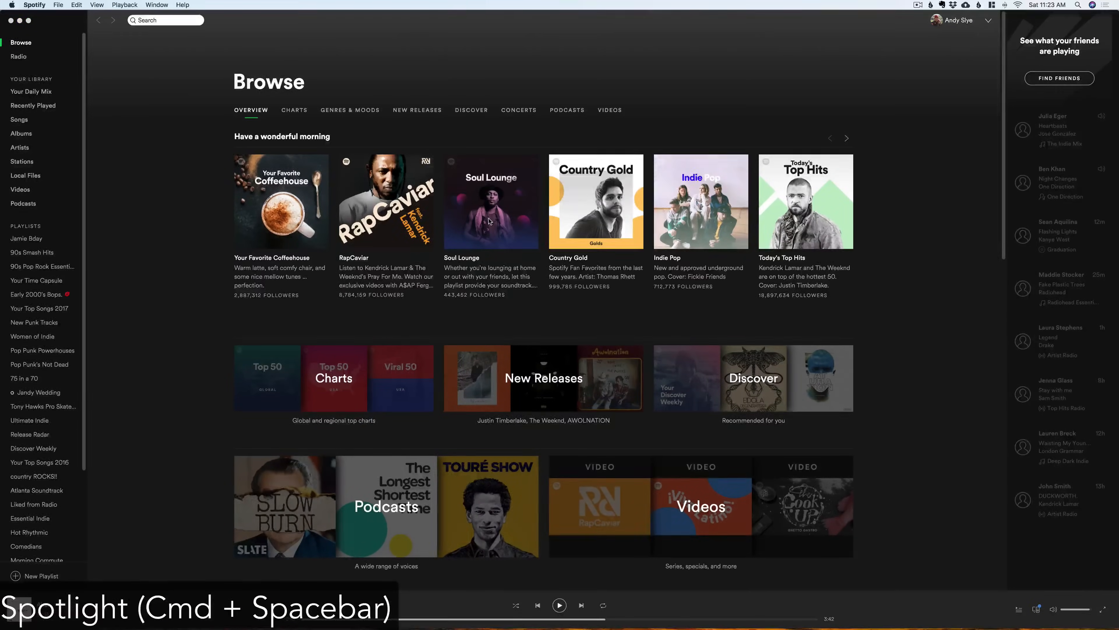
- Calculate 254x825-824+823 in Spotlight, then query a USD to GBP conversion
text(254)
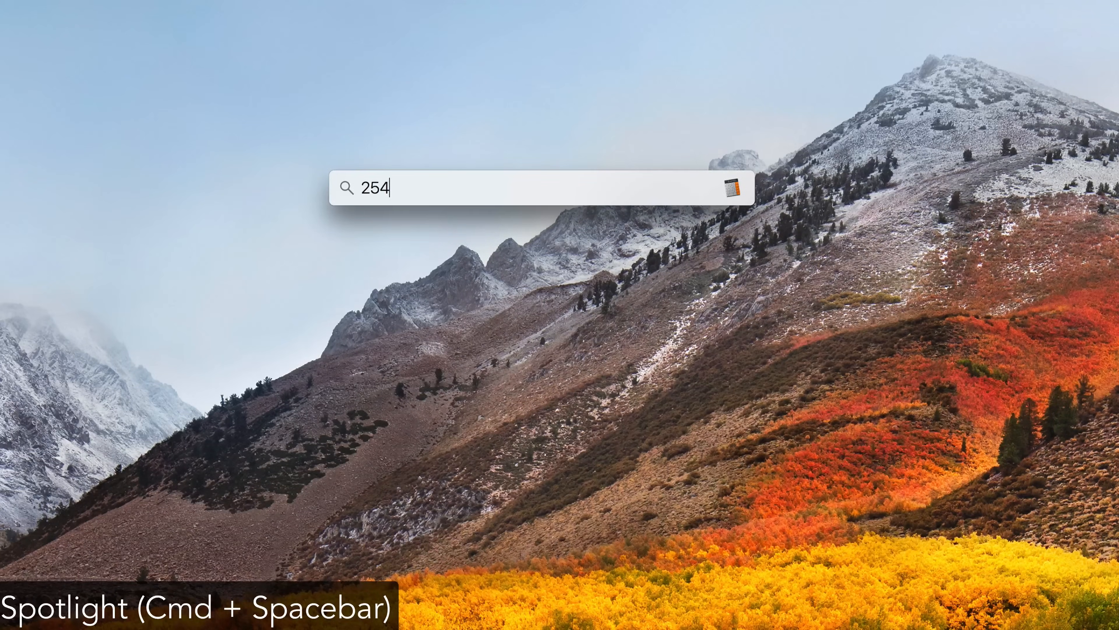
text(x825-)
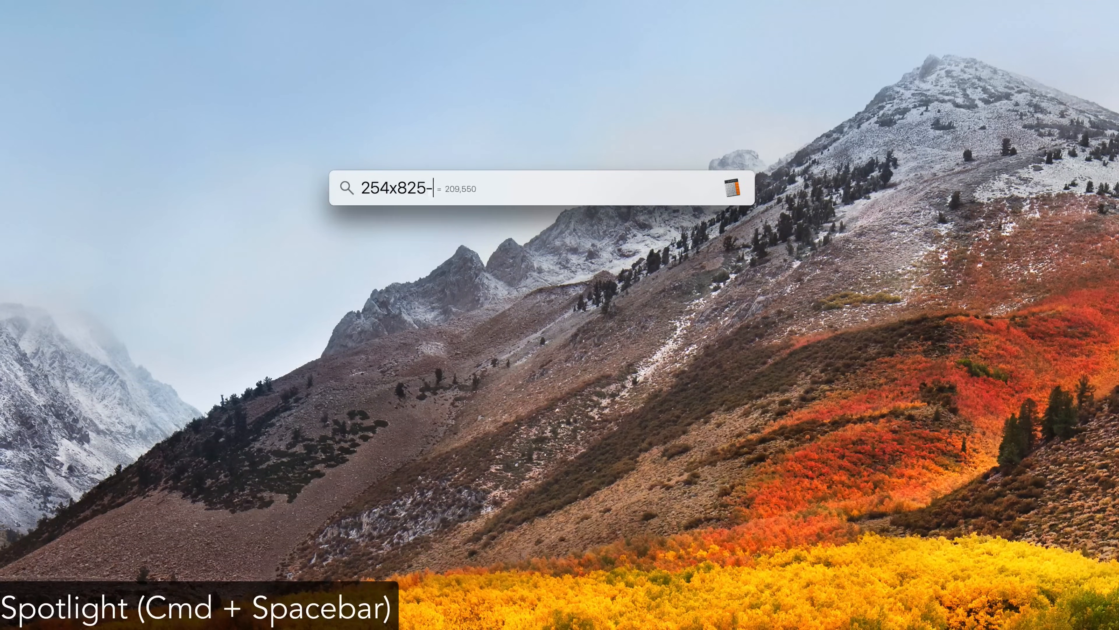
text(-824+823)
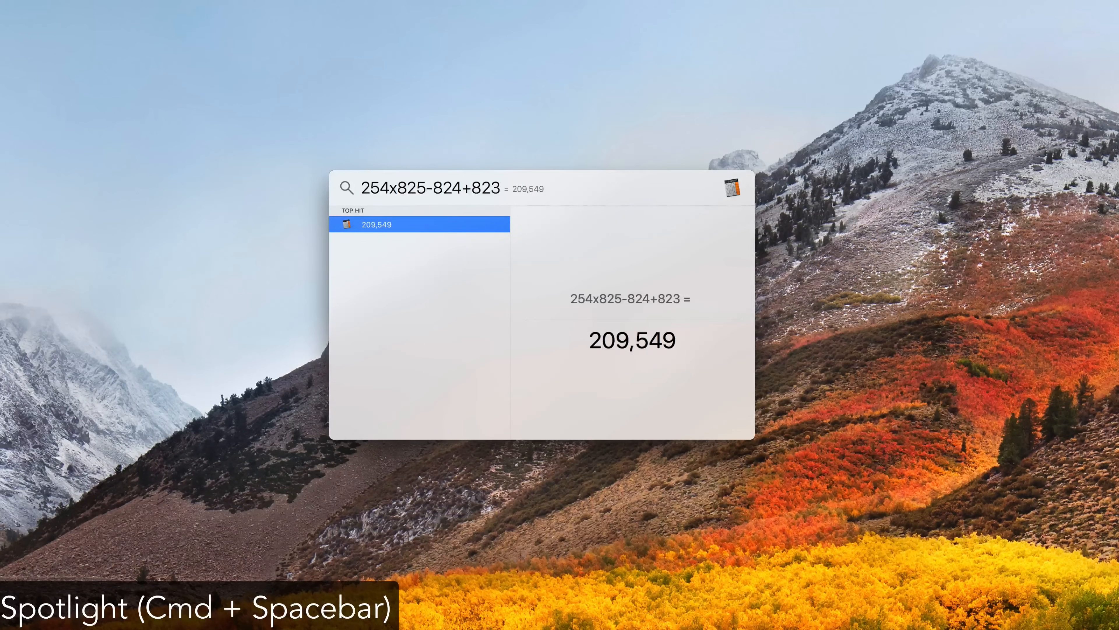
text(usd to g)
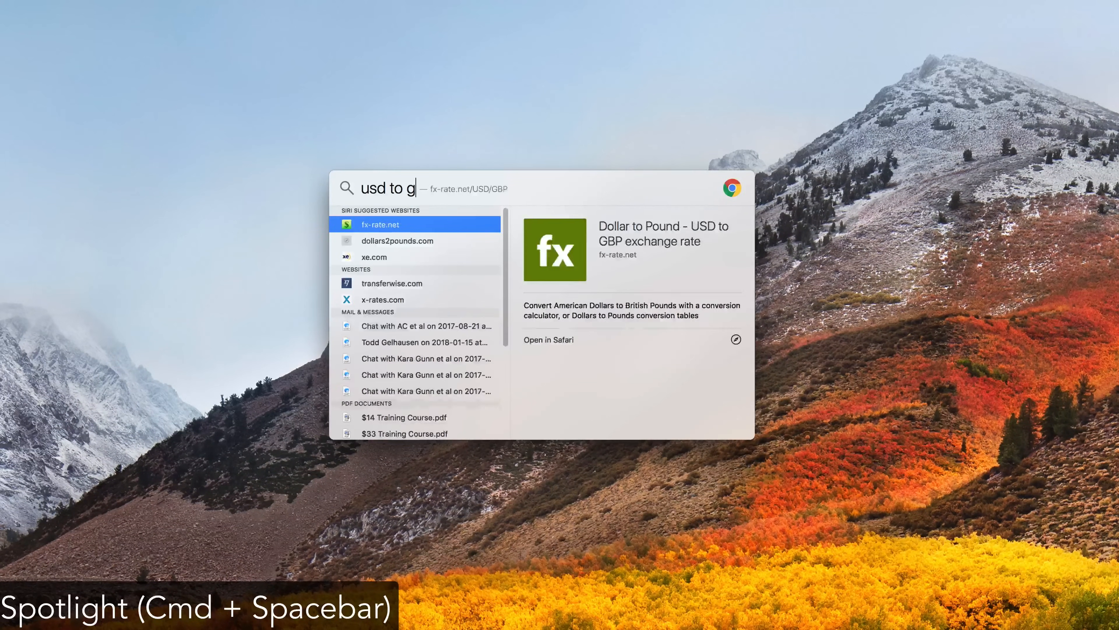
text(bp)
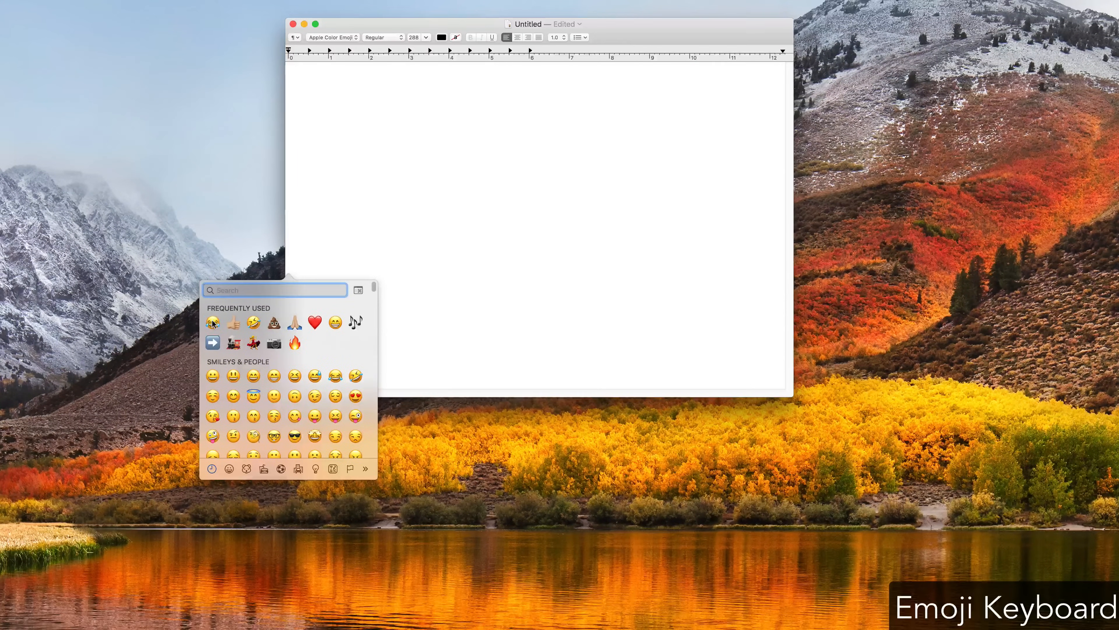
- Insert the laughing-with-tears emoji into the TextEdit document from the emoji picker
double_click(213, 321)
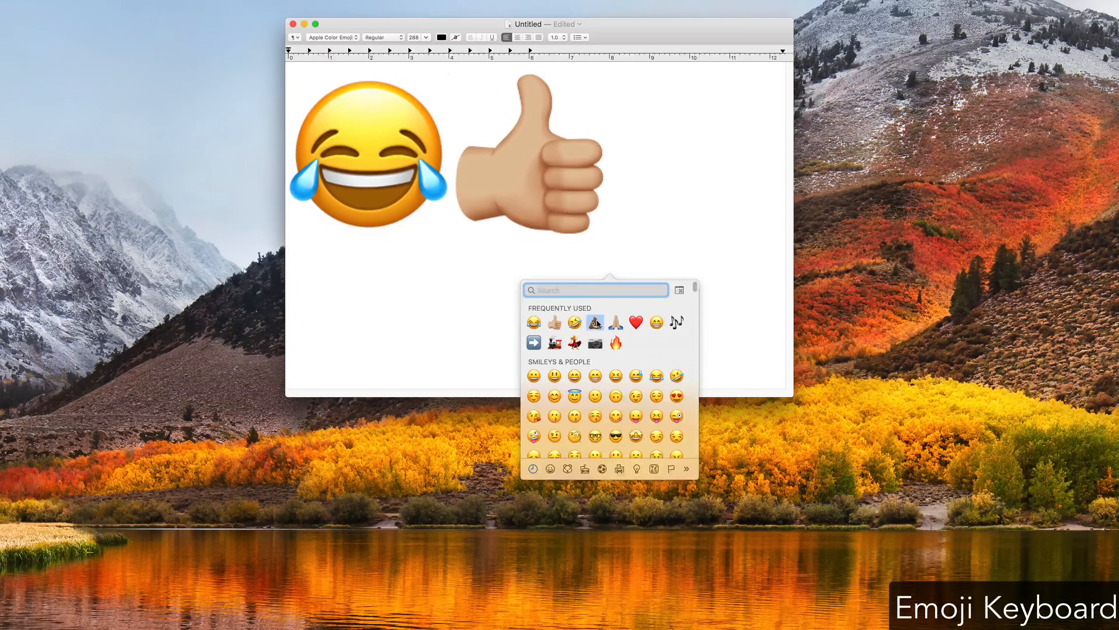
key(cmd+tab)
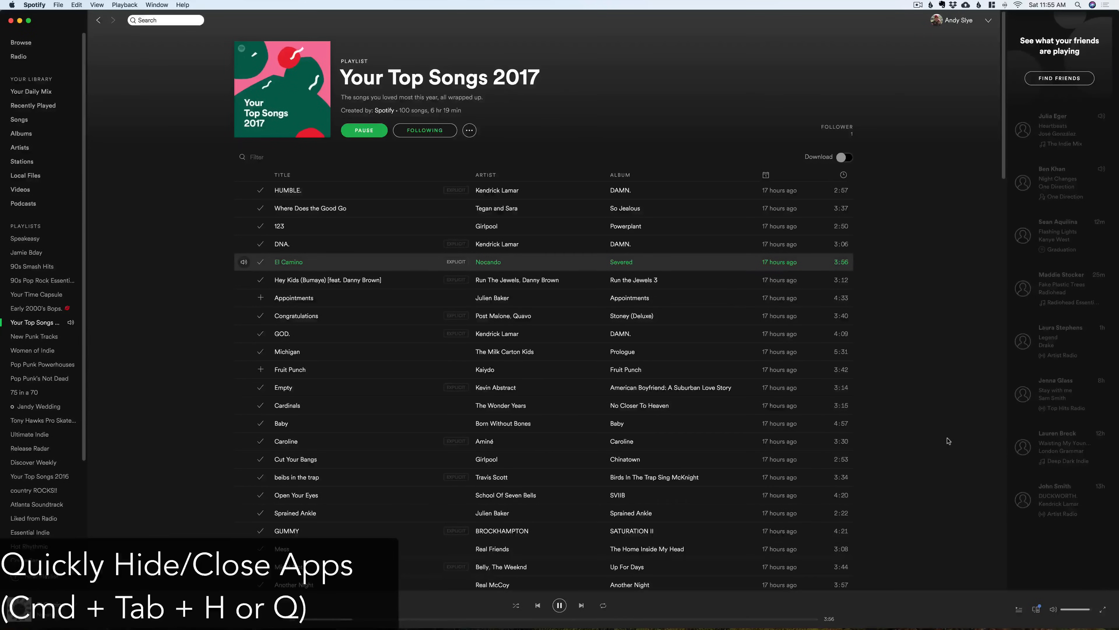
- Switch apps with Cmd+Tab, hide the report and text windows, and bring Spotify's playlist forward
key(cmd+tab)
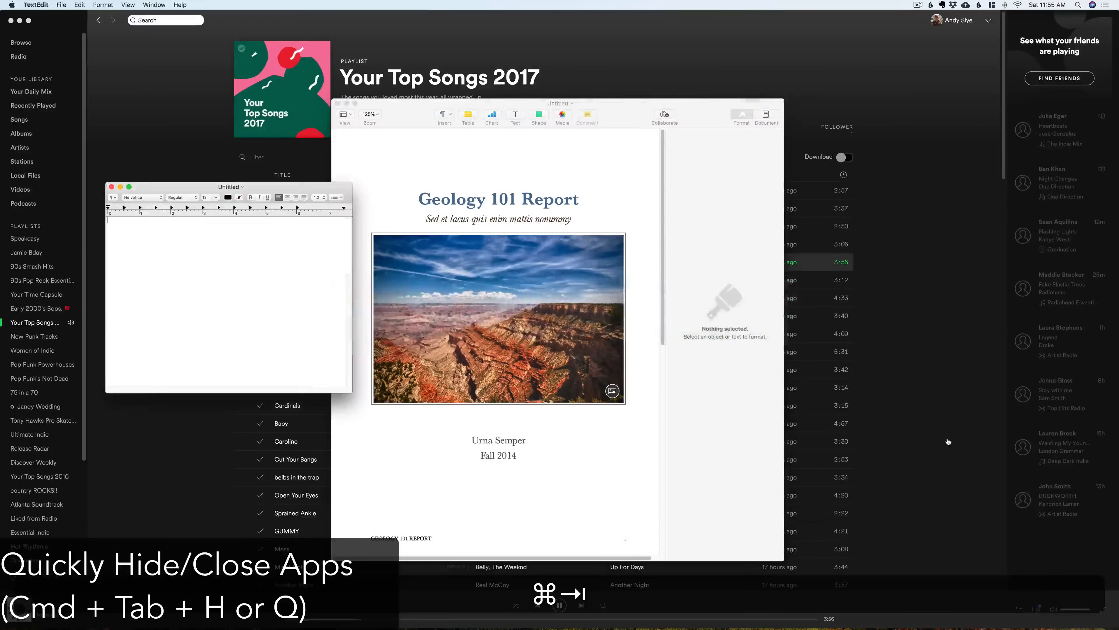
key(cmd+tab)
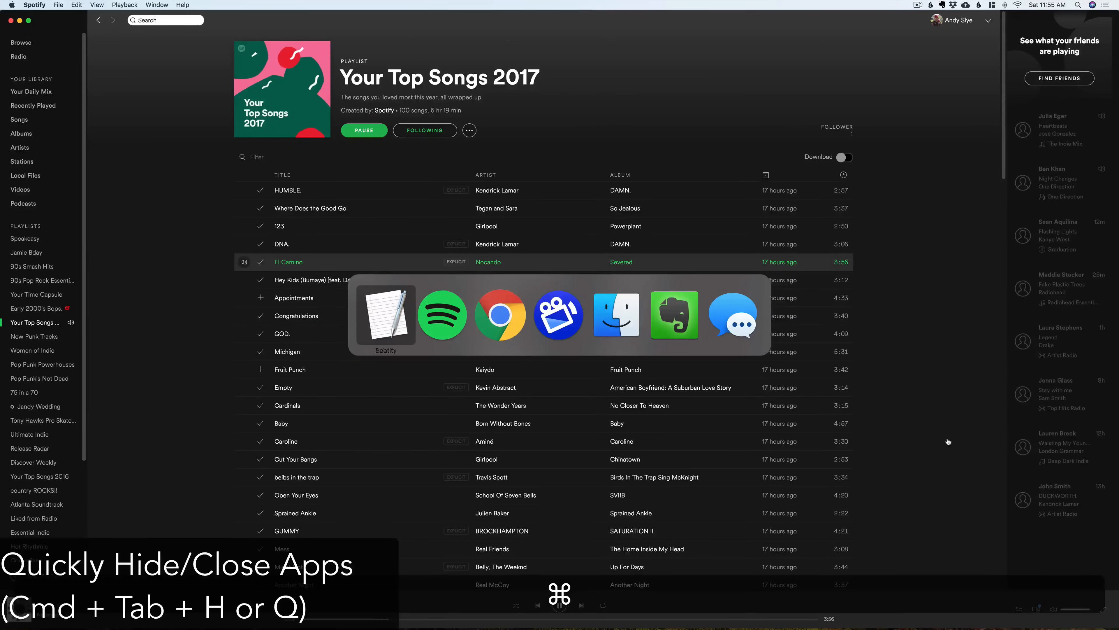
key(Tab)
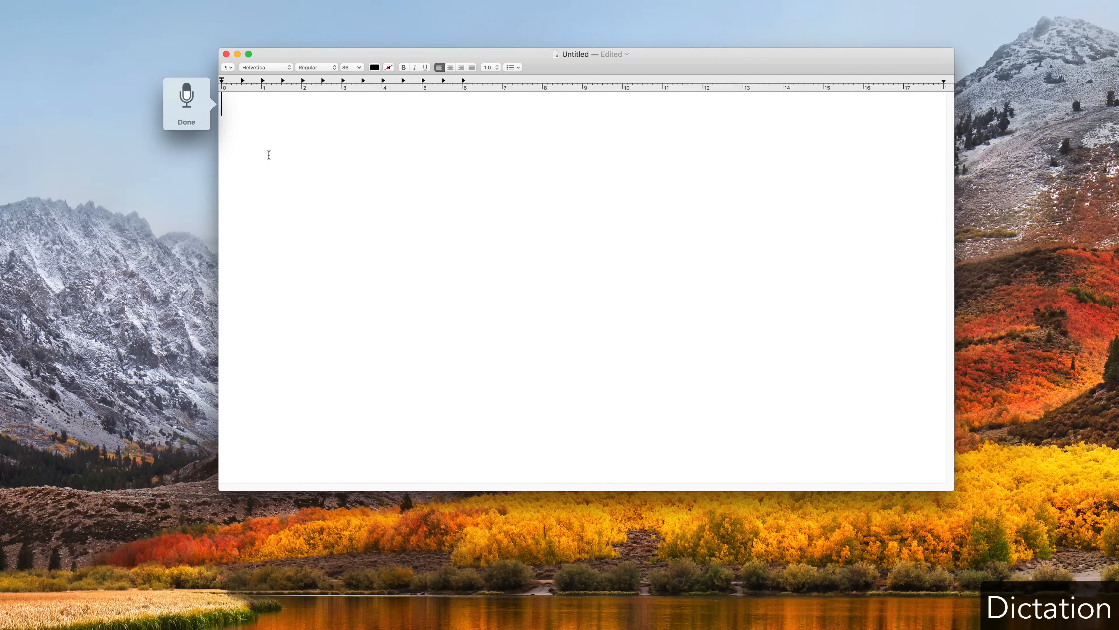
- Dictate a sentence about the microphone icon and speaking into your microphone into the document
text(The microphone icon pop-up)
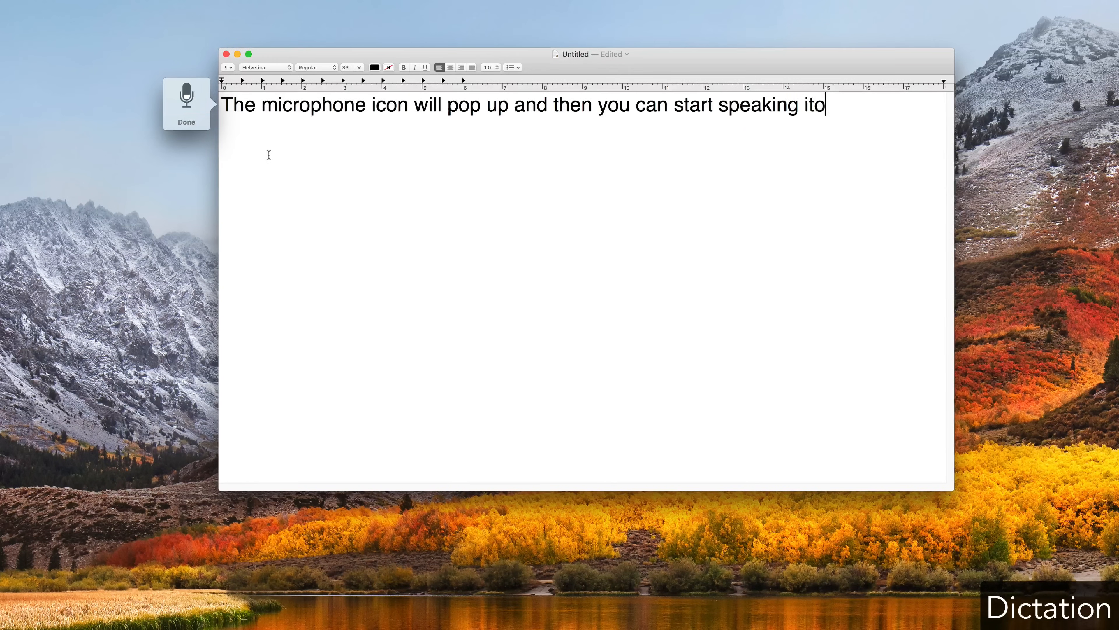
text(into your microphone and it will)
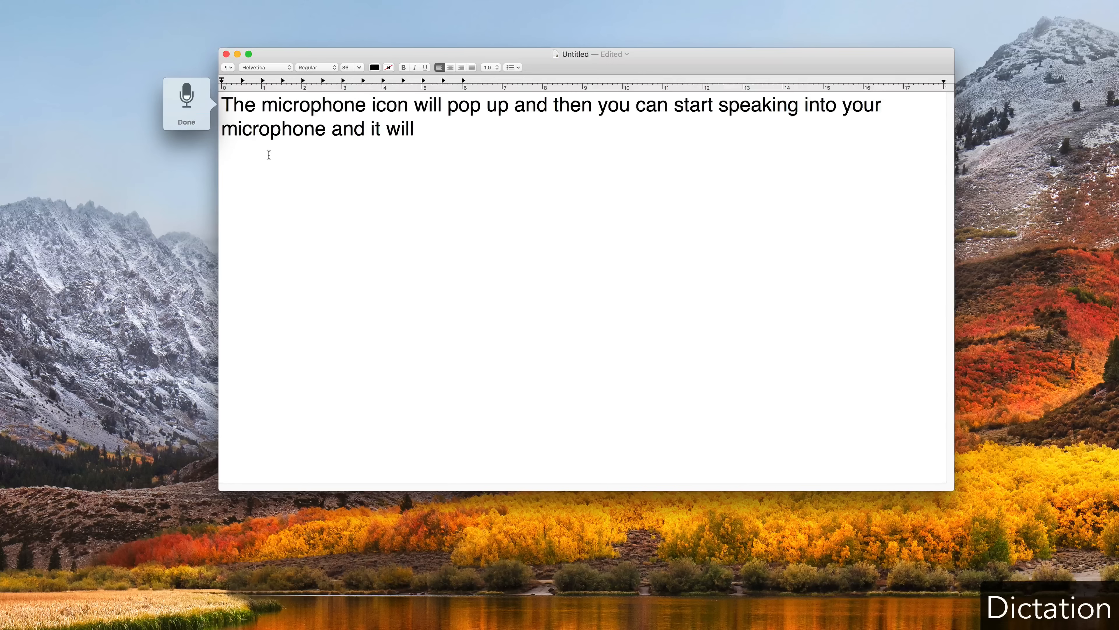
text(type out what you're talking)
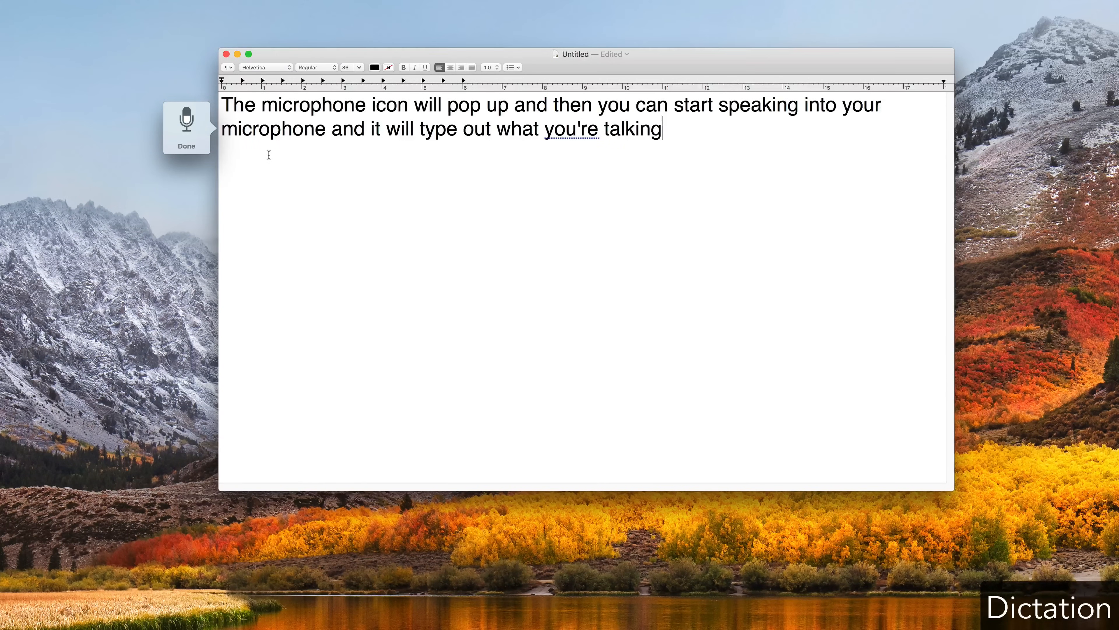
text(and when you're done you just click done)
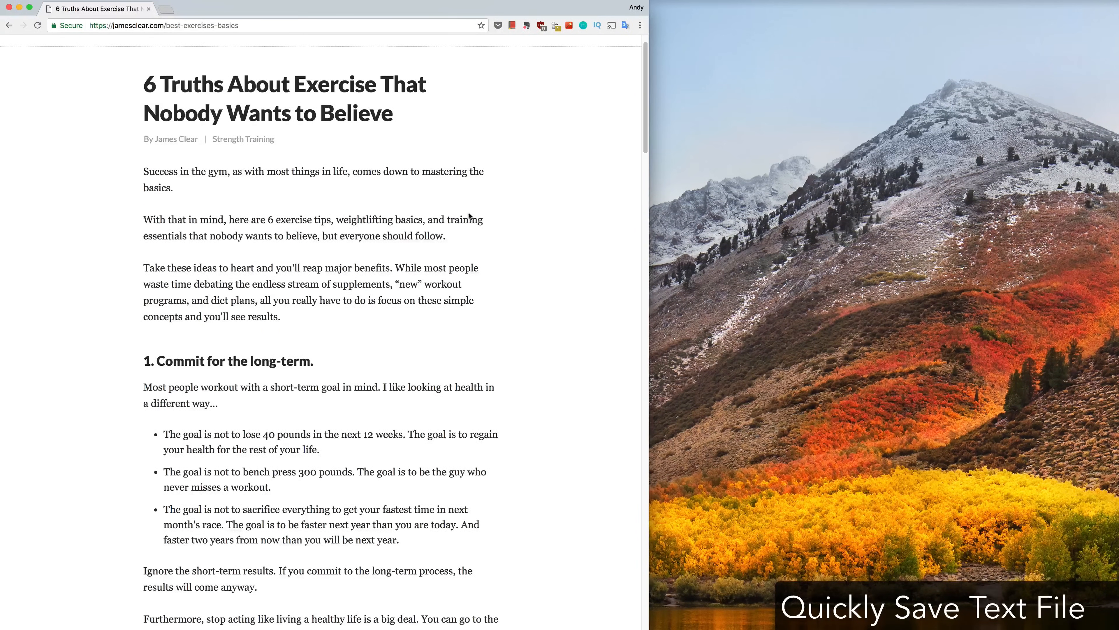
- Select all the exercise article text and save it as a plain text file via the Services shortcut
key(cmd+a)
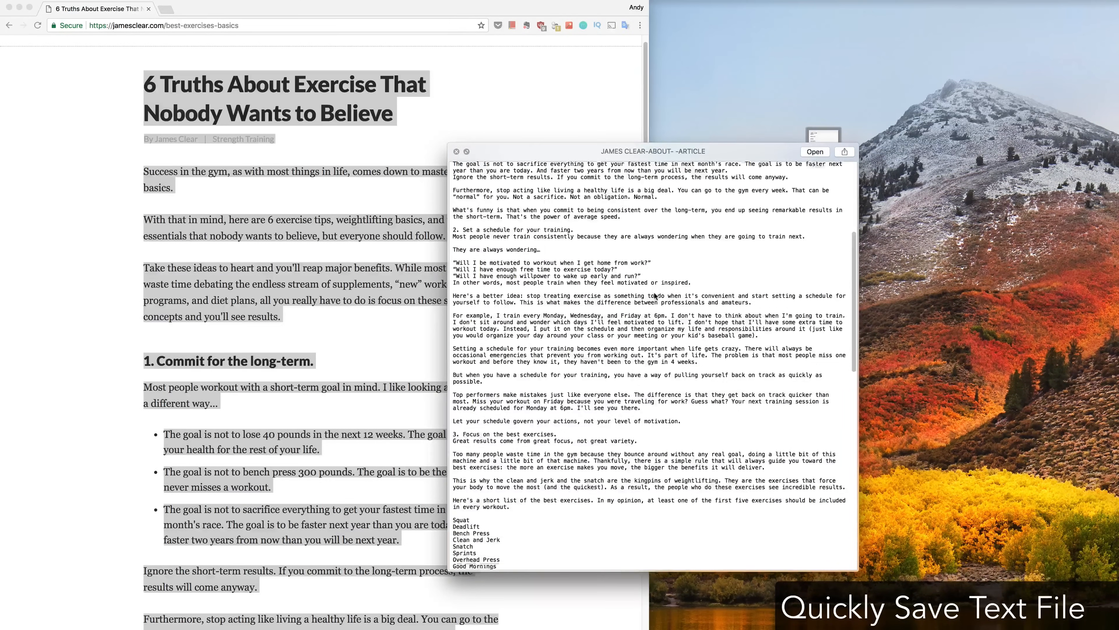
scroll(down, 3)
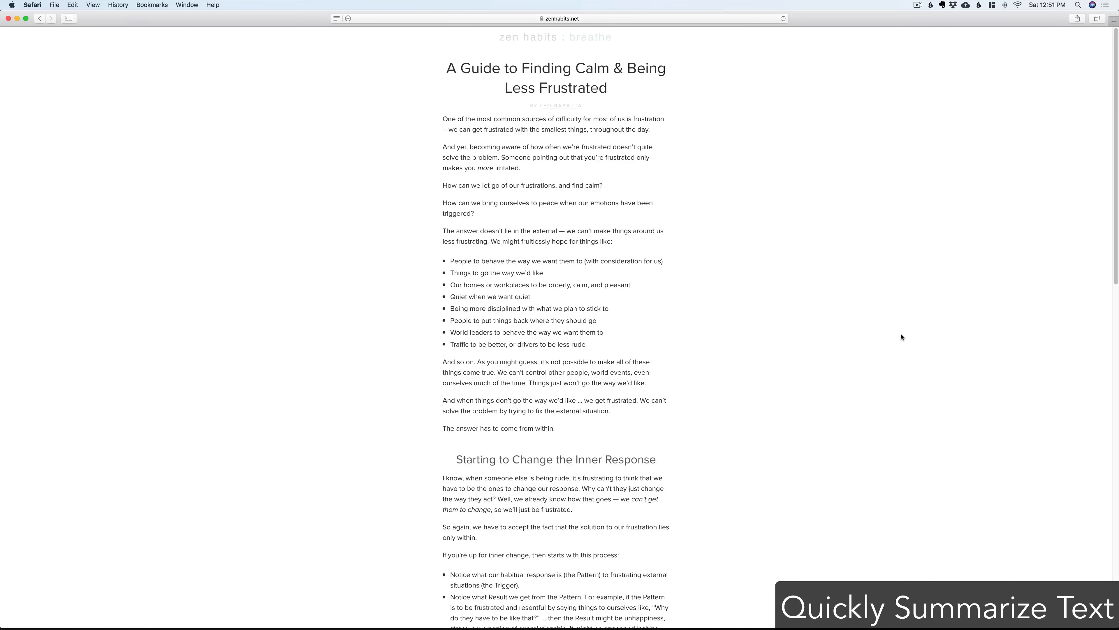
- Summarize the selected Zen Habits article text via Services > Summarize
scroll(down, 3)
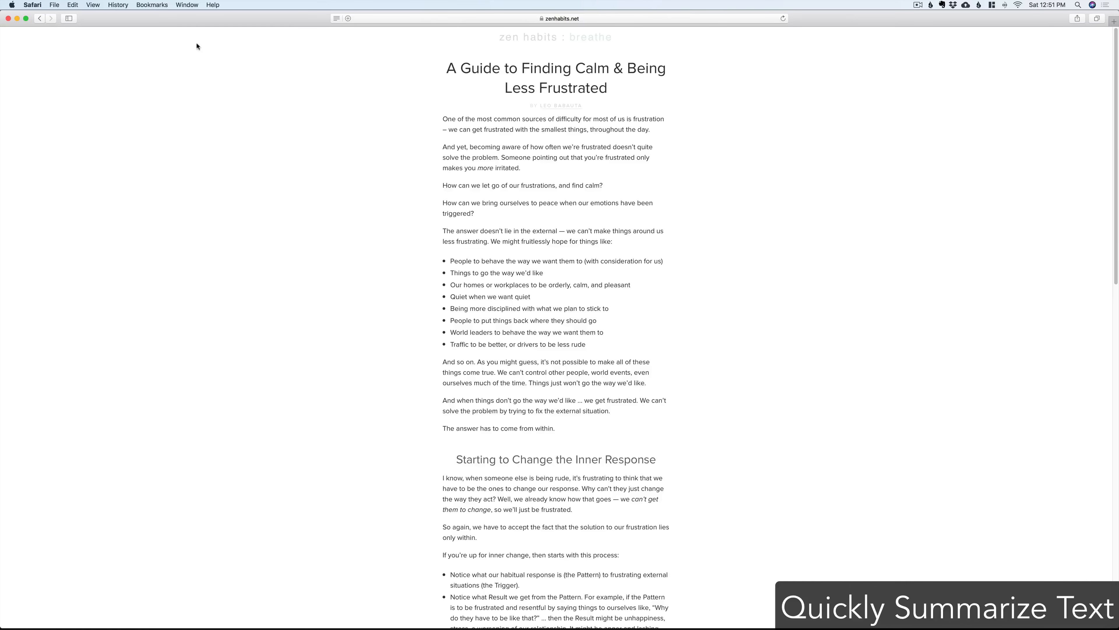
click(31, 5)
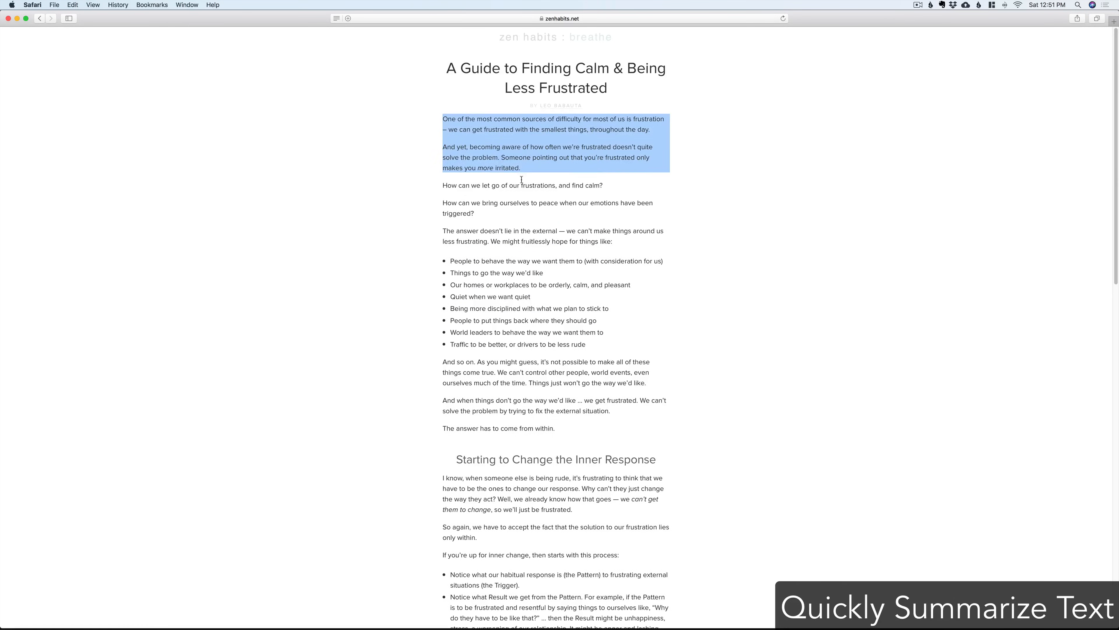
scroll(down, 3)
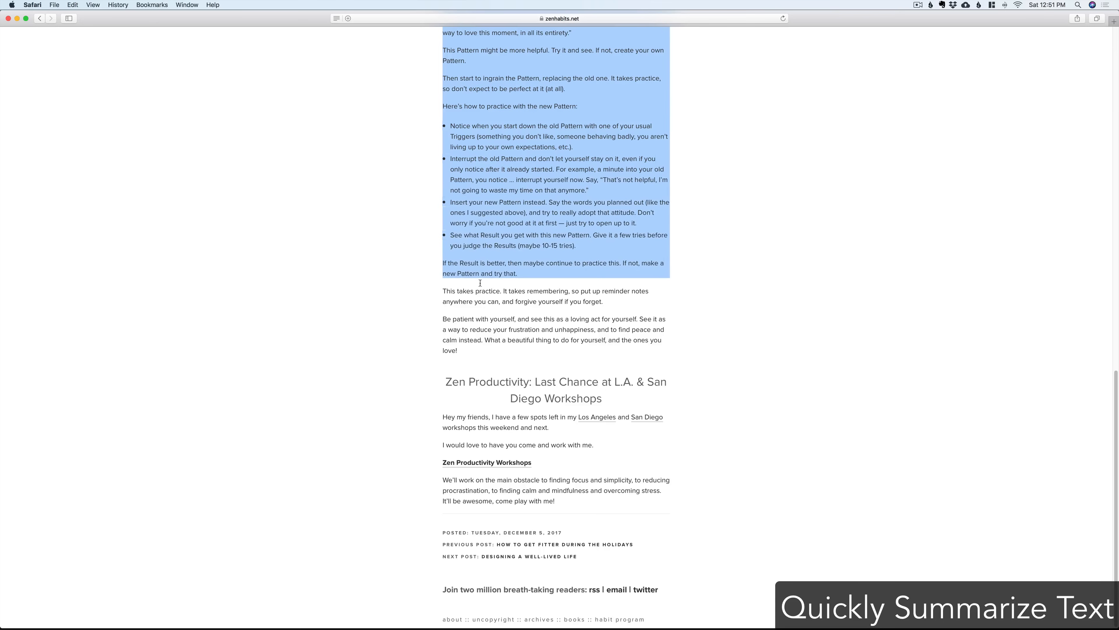
right_click(503, 302)
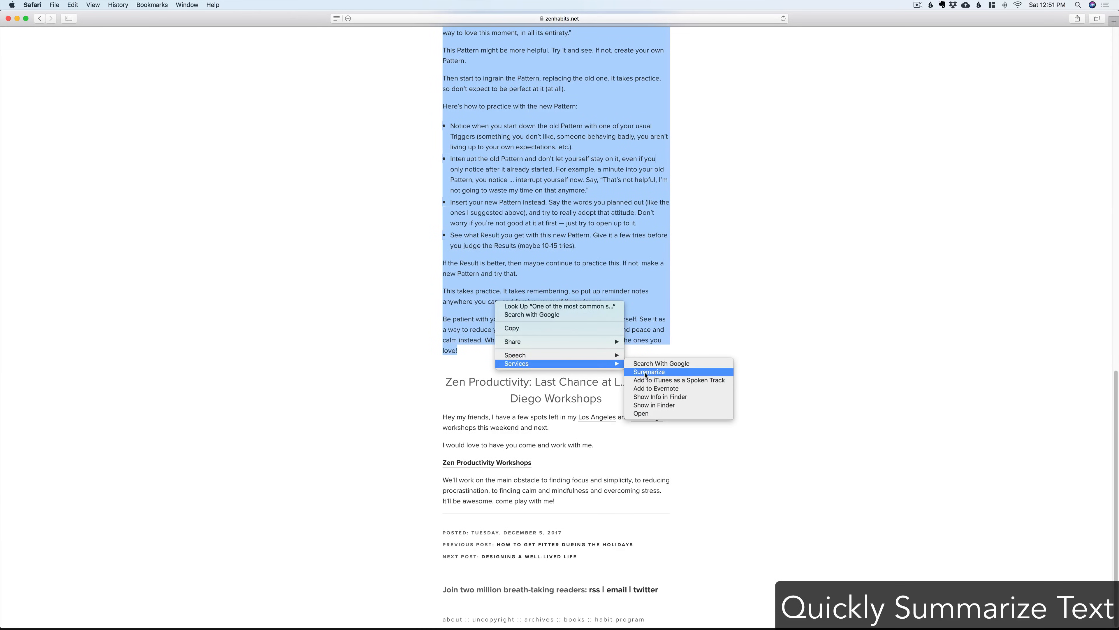
click(649, 371)
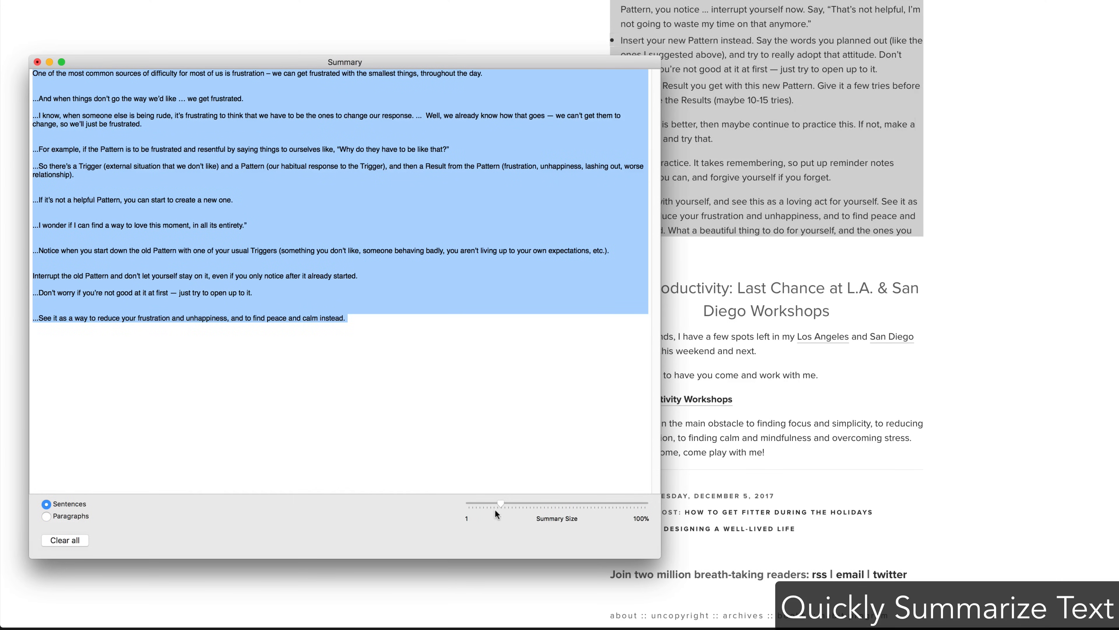
- Adjust the Summary Size slider from full text down to a few sentences
drag(499, 503, 527, 507)
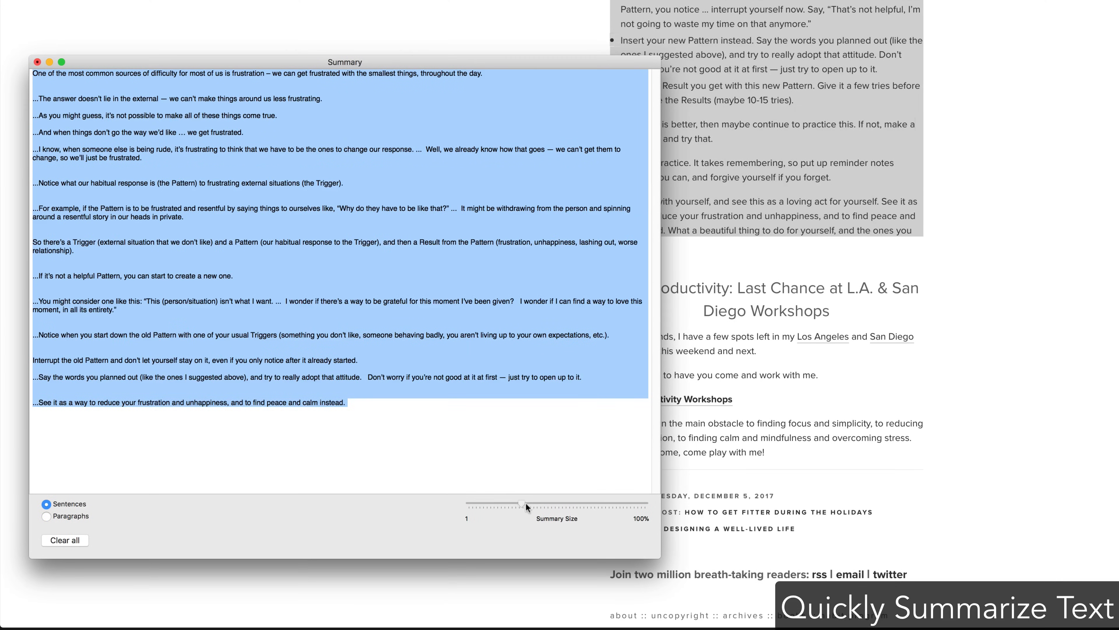
drag(525, 507, 646, 505)
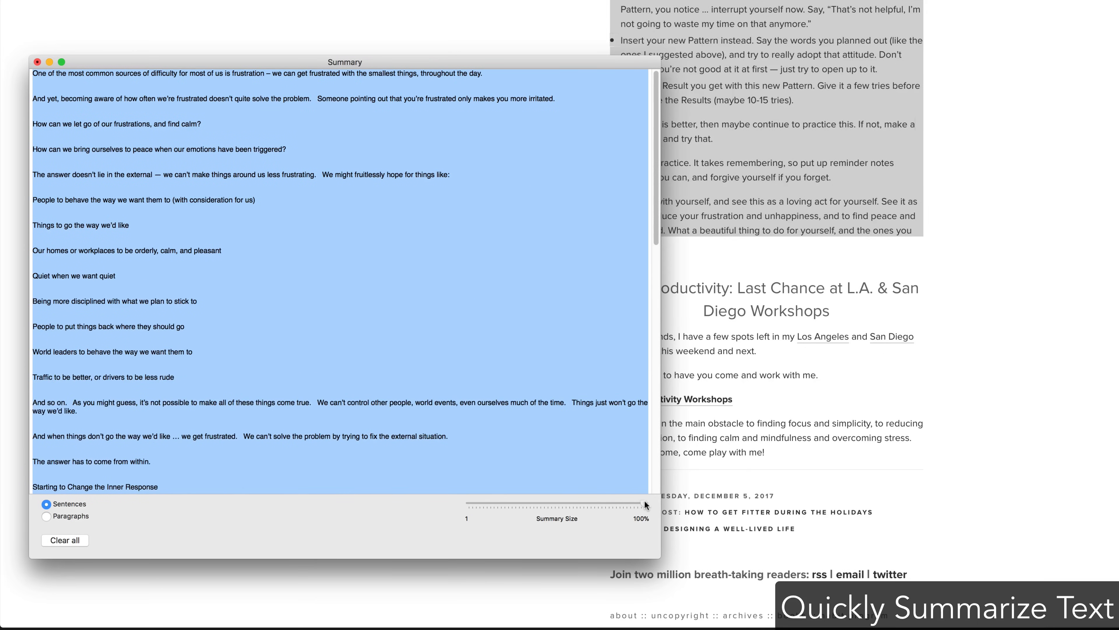
drag(645, 505, 605, 508)
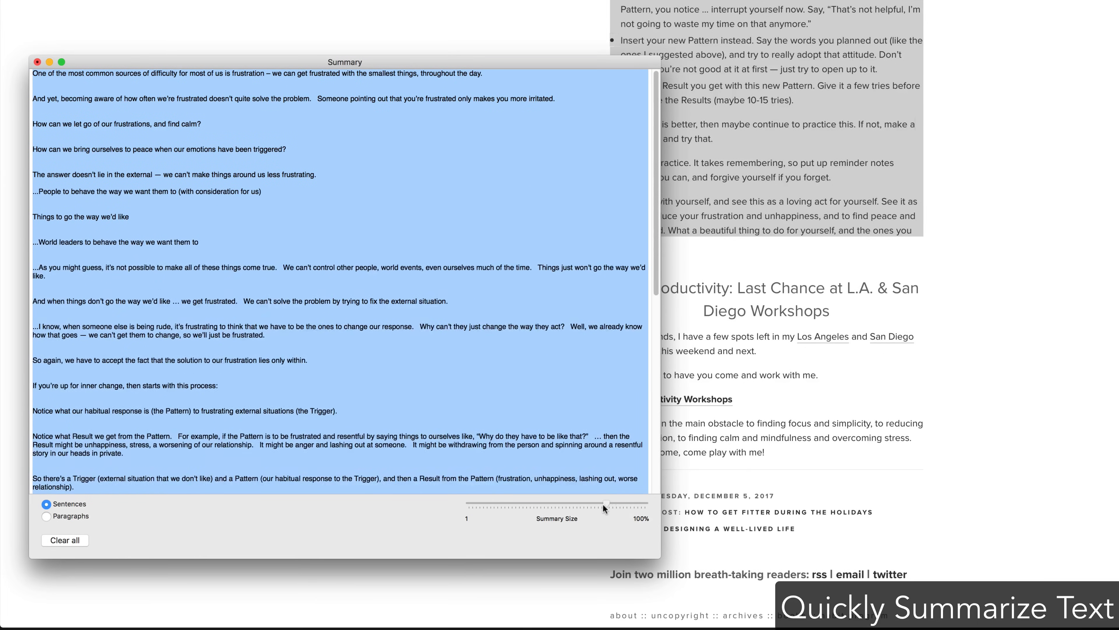
drag(604, 508, 478, 508)
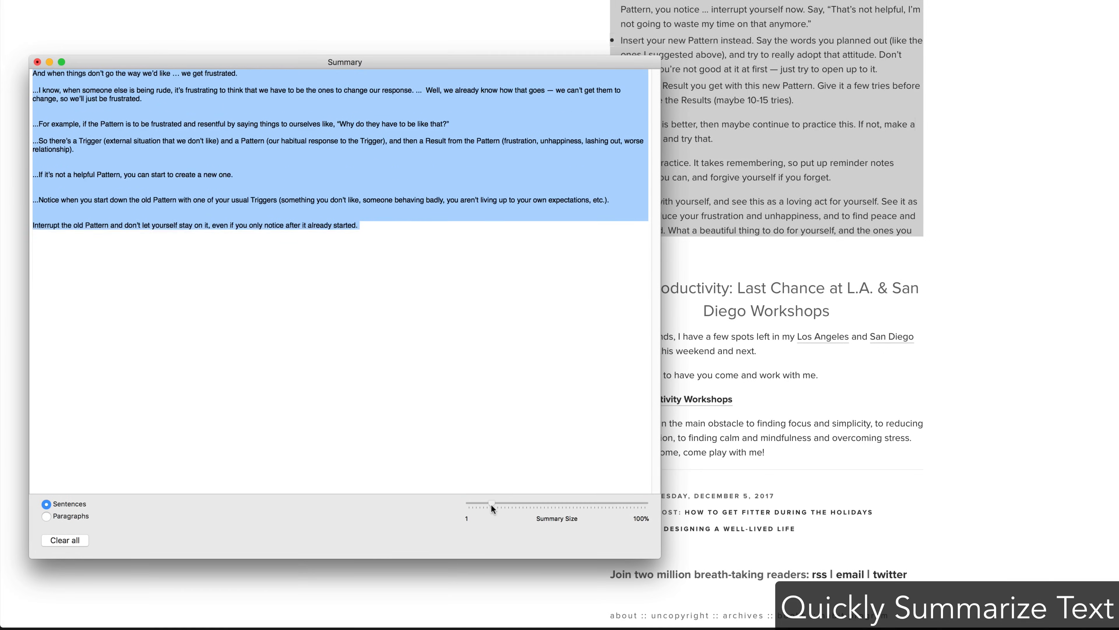
drag(491, 503, 475, 503)
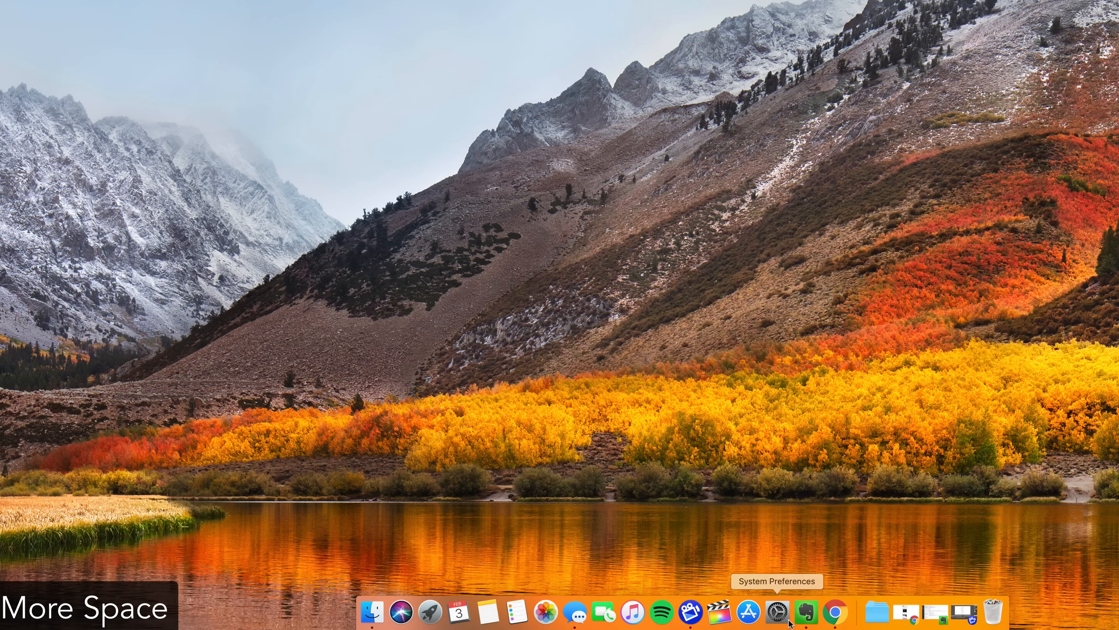
- In System Preferences Displays, set resolution to Scaled and choose the More Space option
click(777, 611)
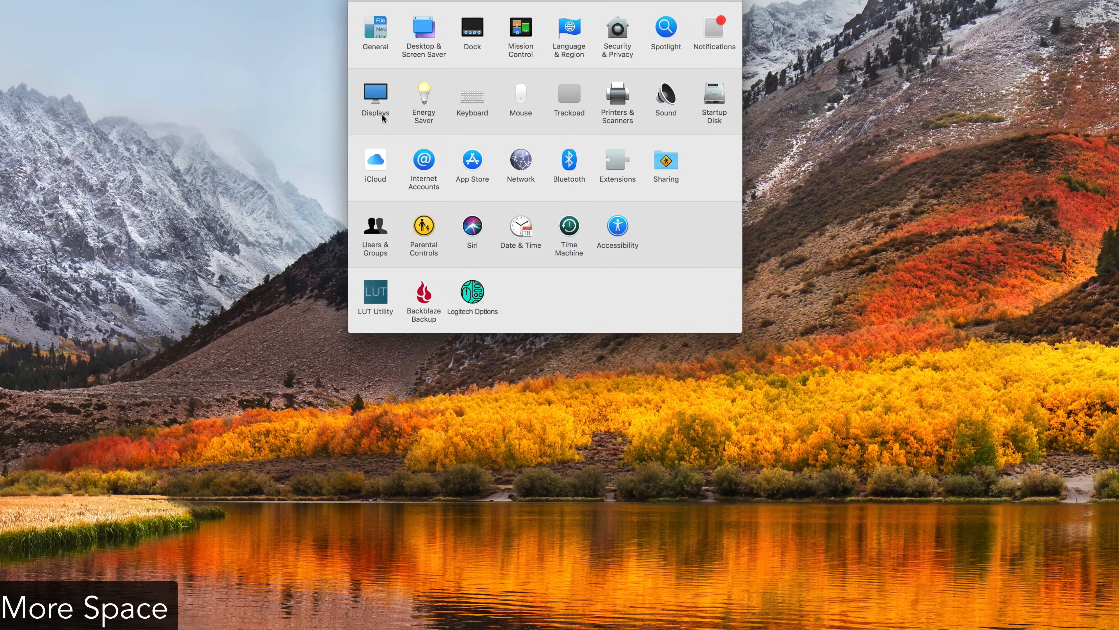
click(375, 98)
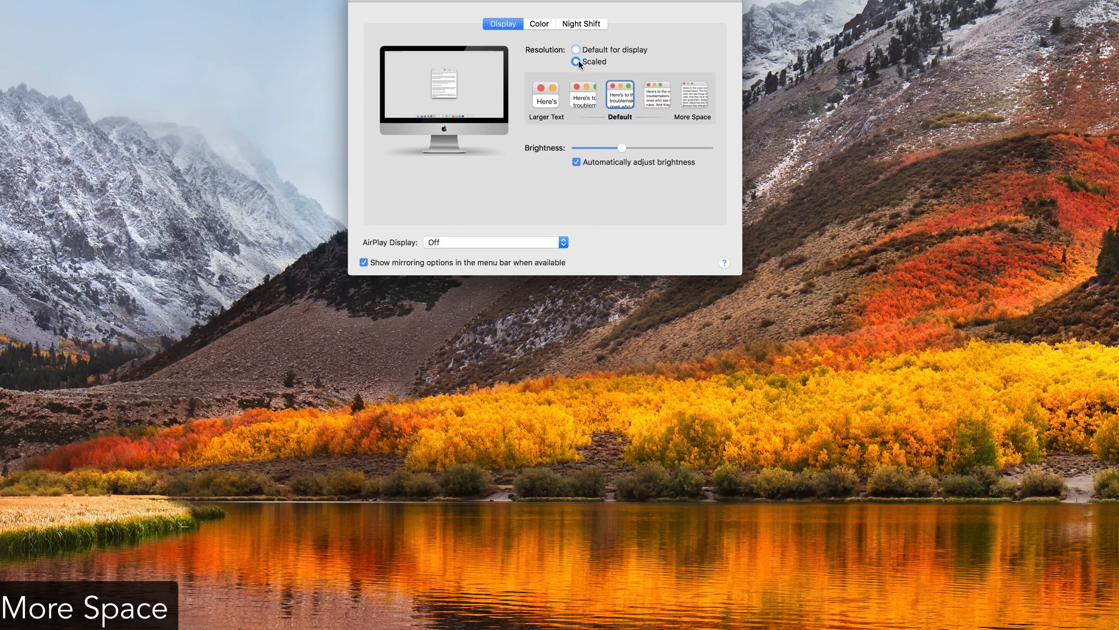
click(692, 95)
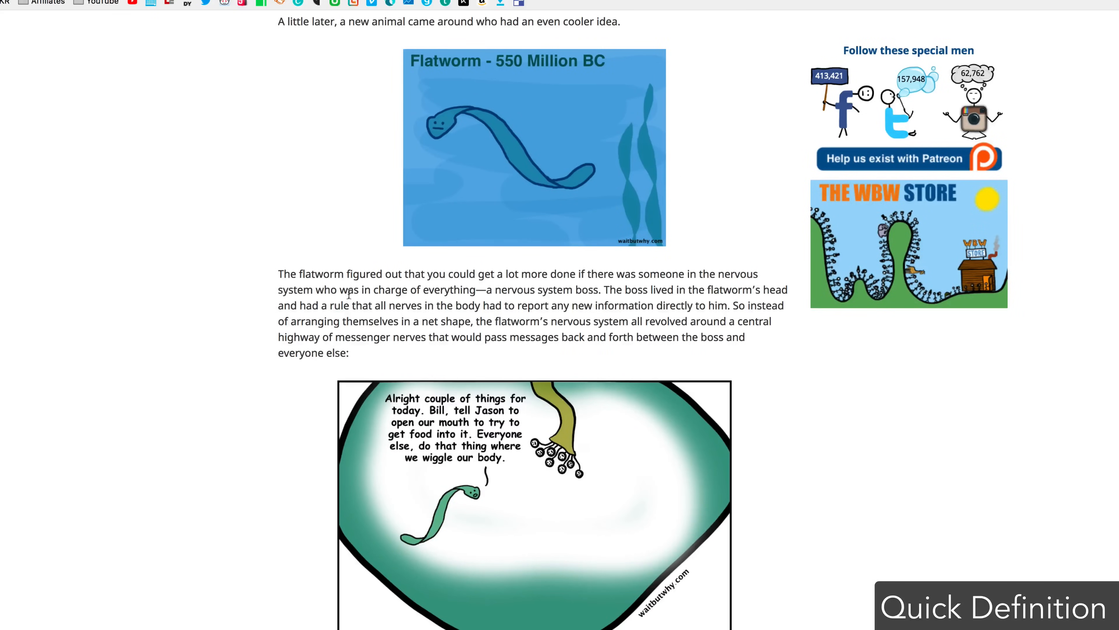
- Select the word flatworm in the article and look up its dictionary definition
double_click(321, 273)
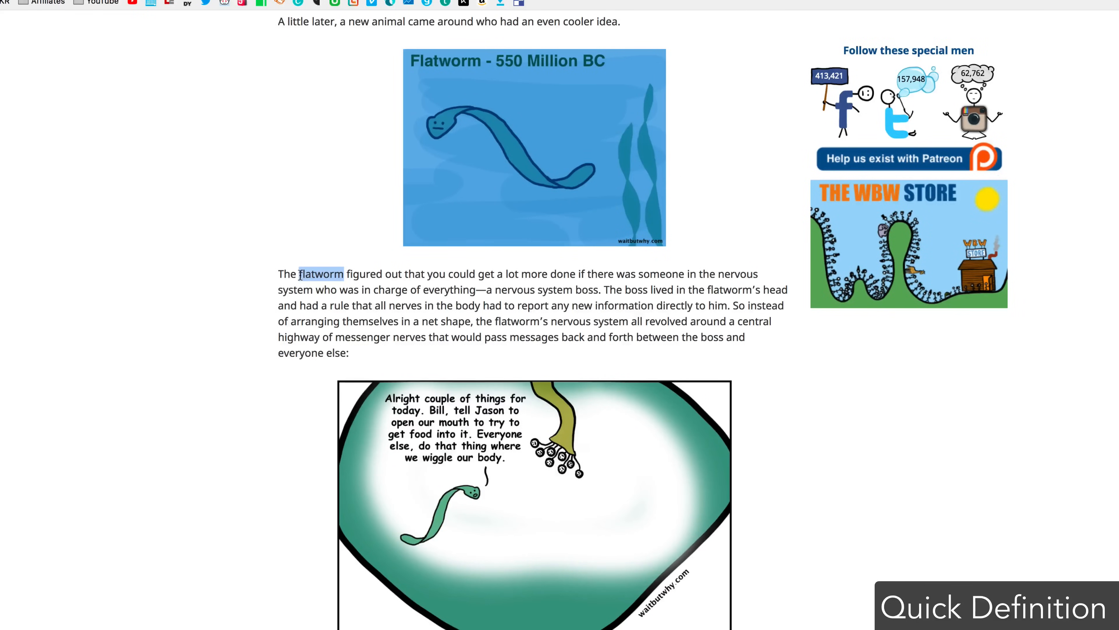
click(321, 274)
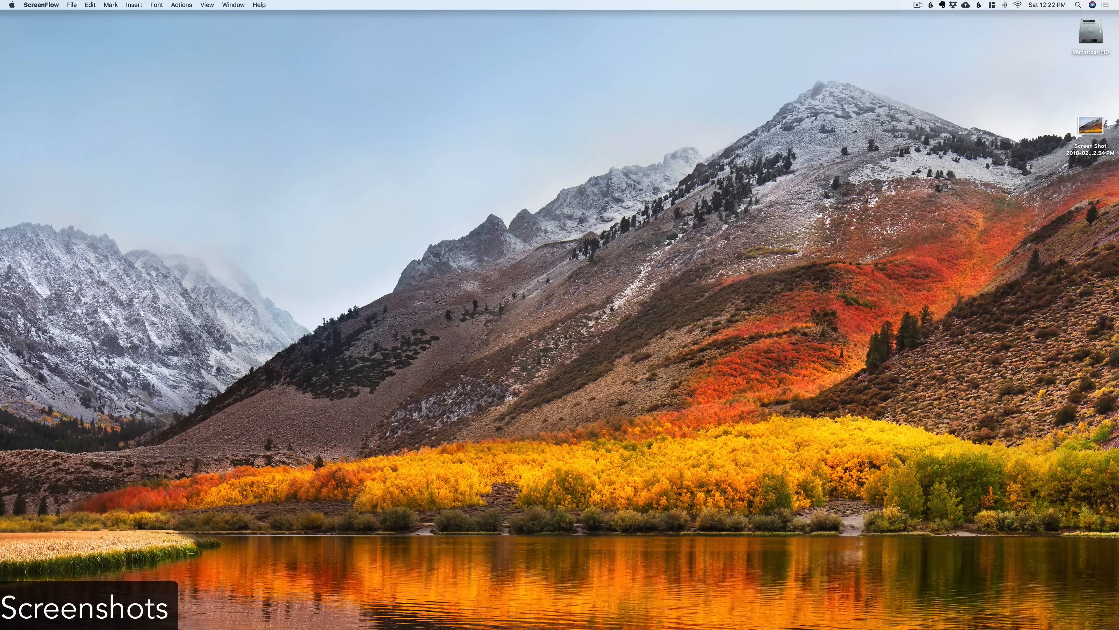
- Capture the full screen to the clipboard and paste it into the TextEdit document
click(1091, 128)
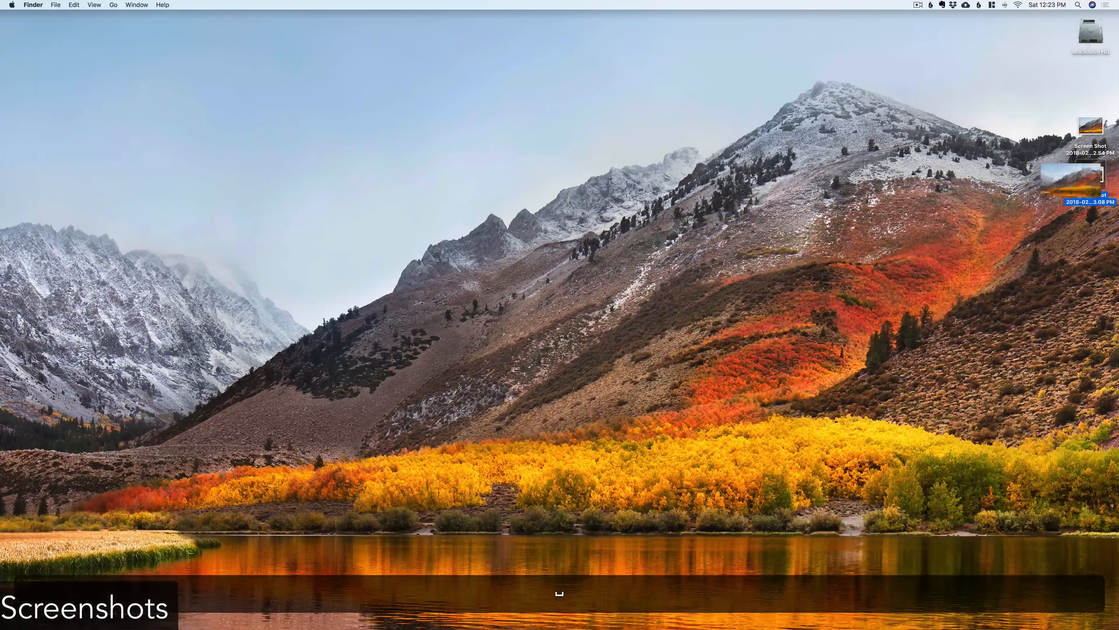
key(shift+ctrl+cmd+3)
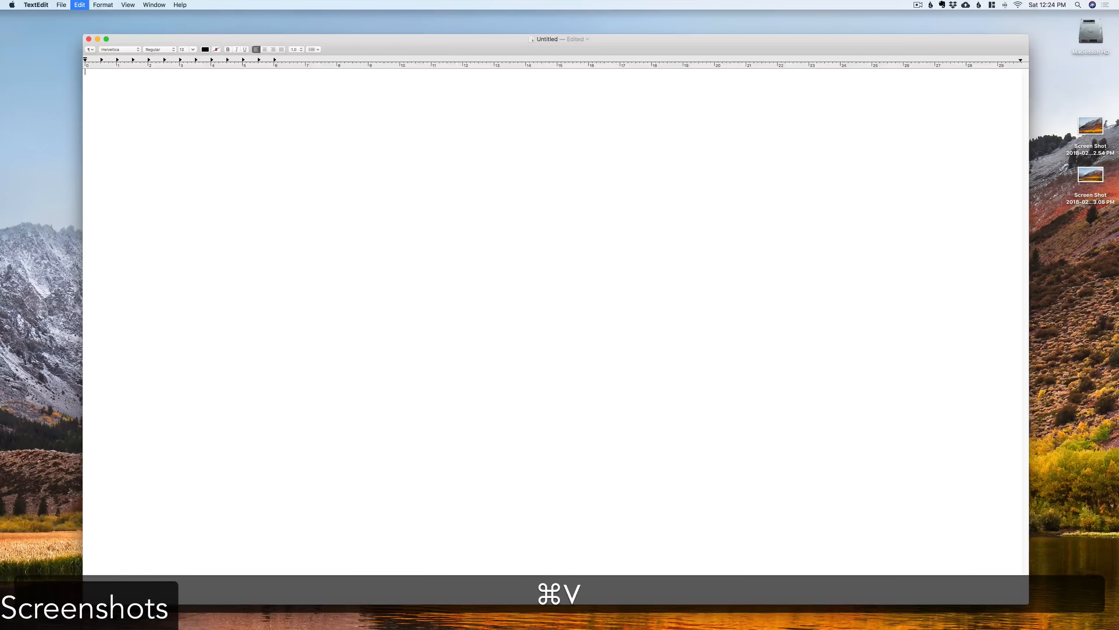
key(cmd+v)
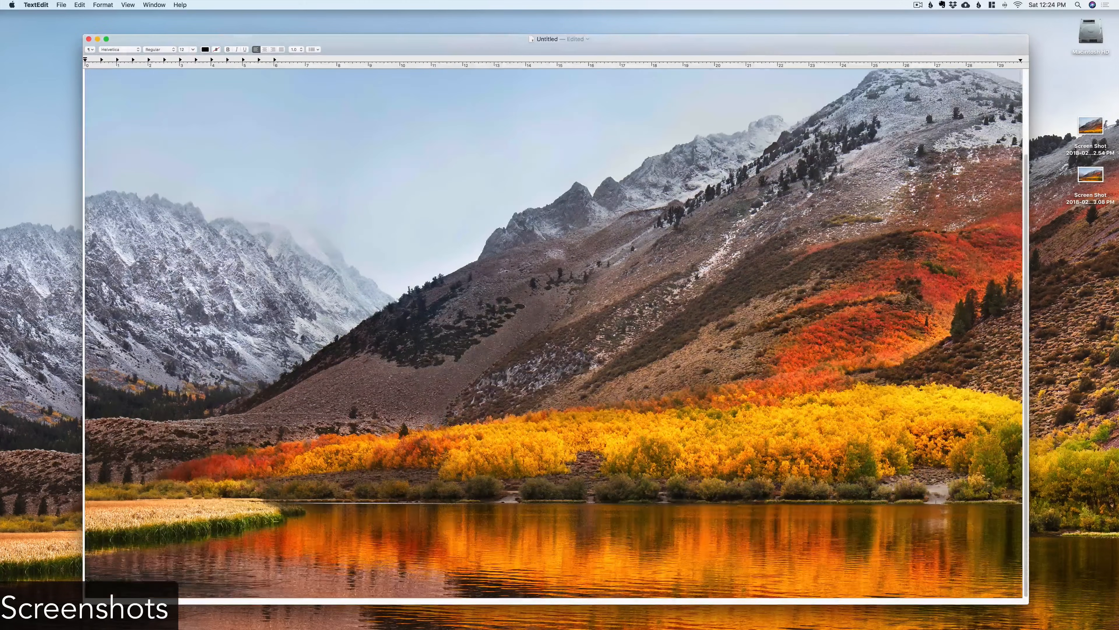
- Capture a dragged region of the screen as a new desktop screenshot
click(89, 39)
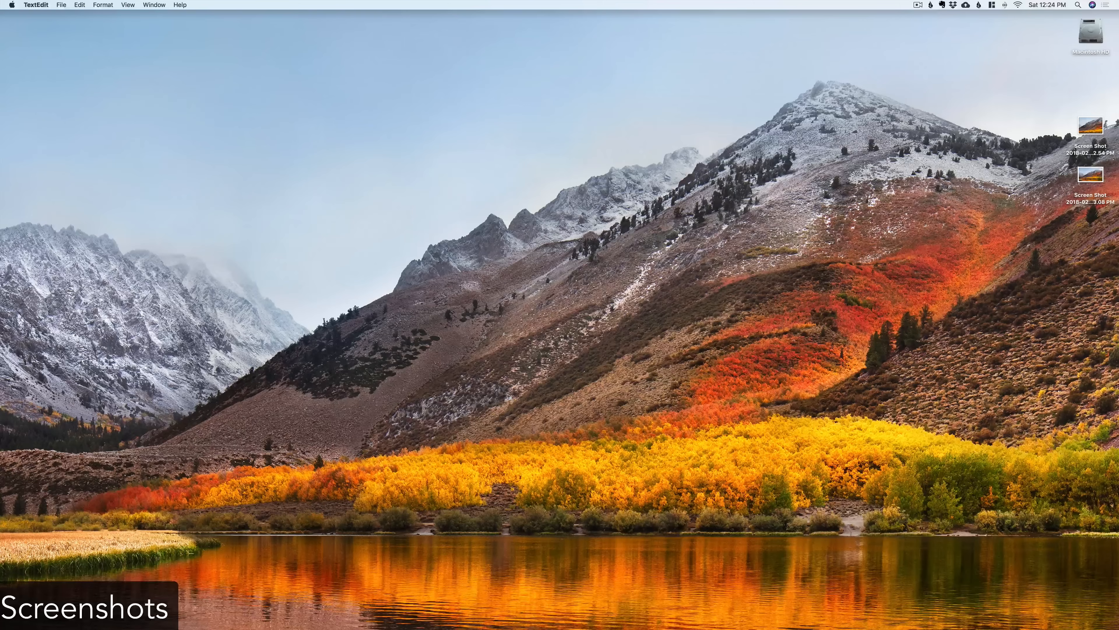
drag(169, 86, 493, 284)
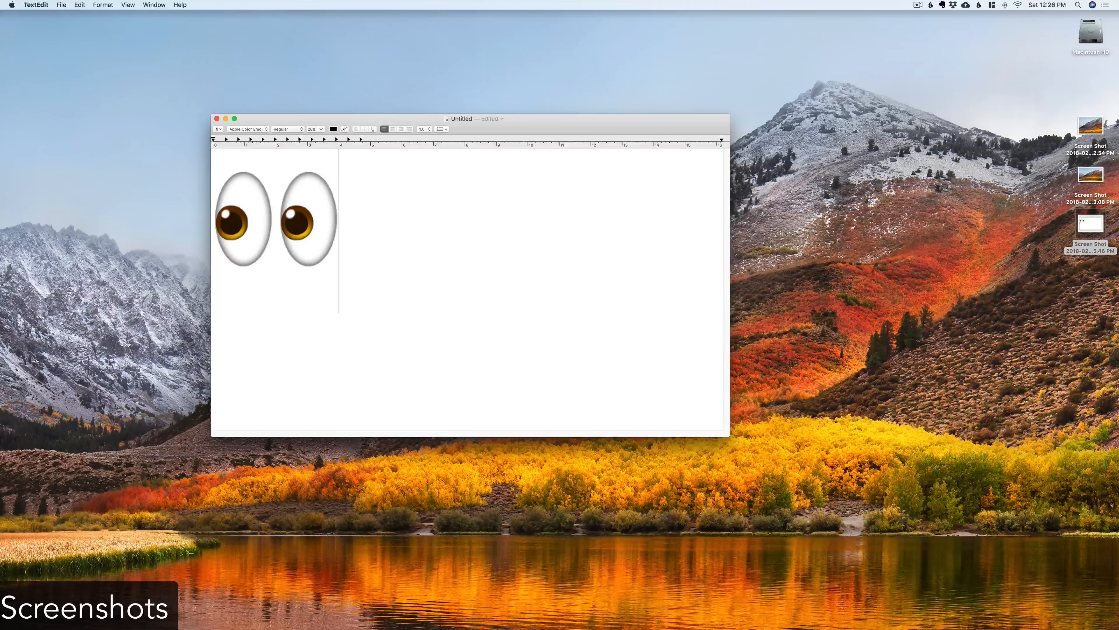
mouse_move(416, 327)
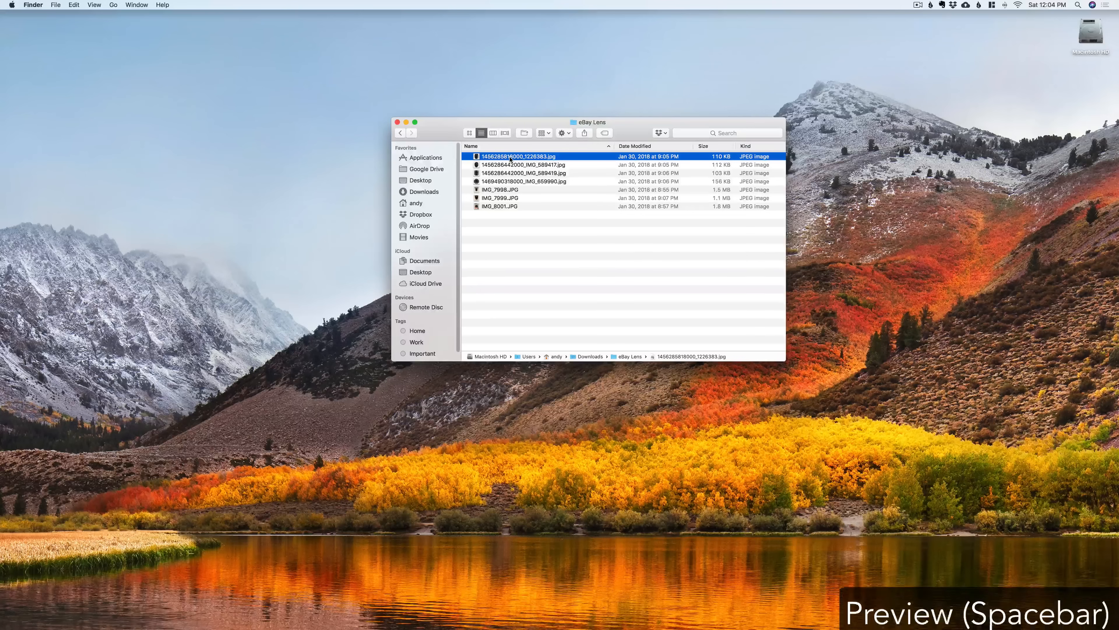
- Quick Look an image, an audio file and a font, then select the last PowerPoint template
key(space)
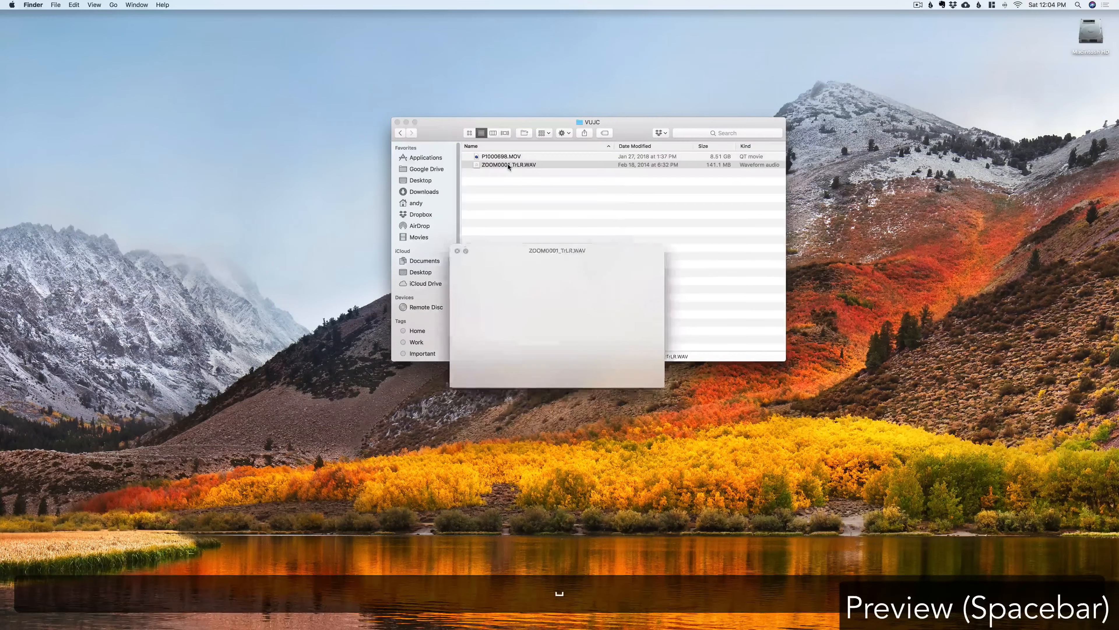
key(space)
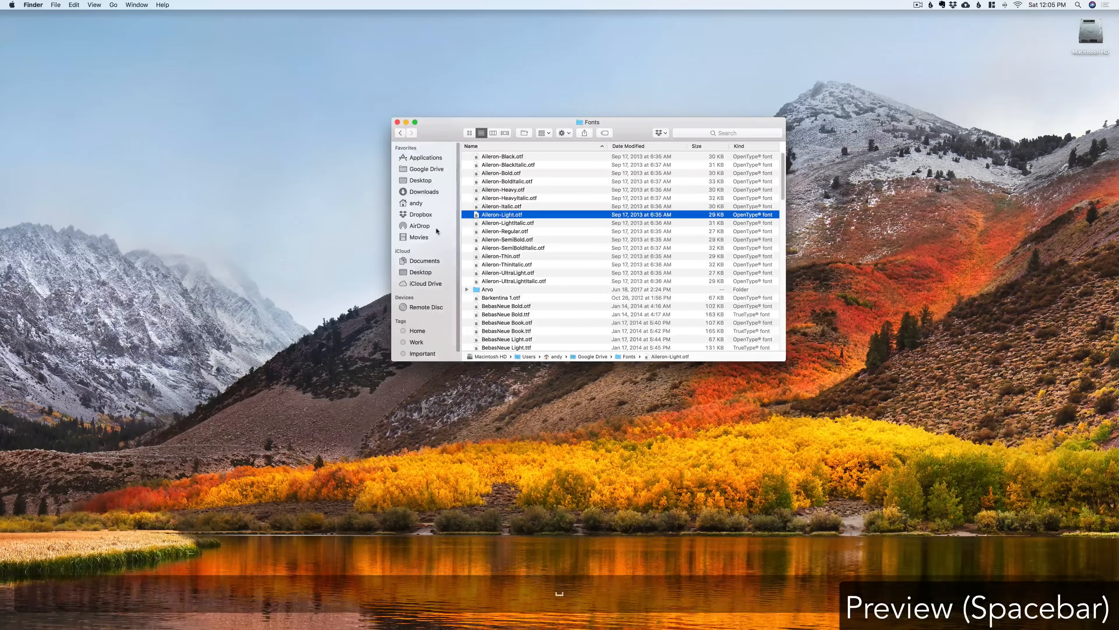
key(space)
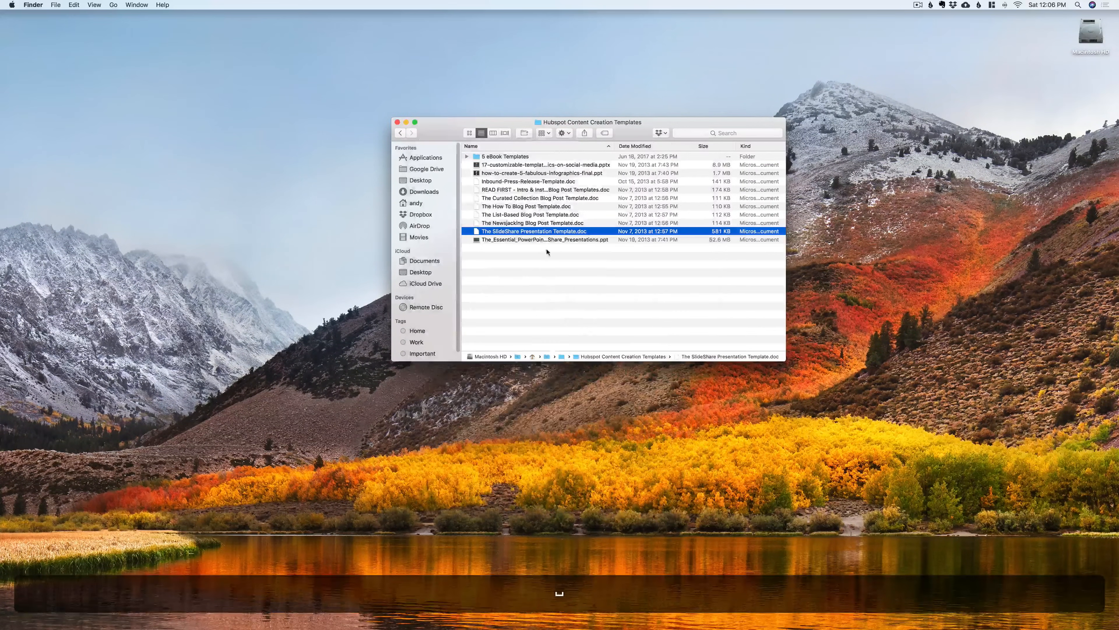
click(545, 239)
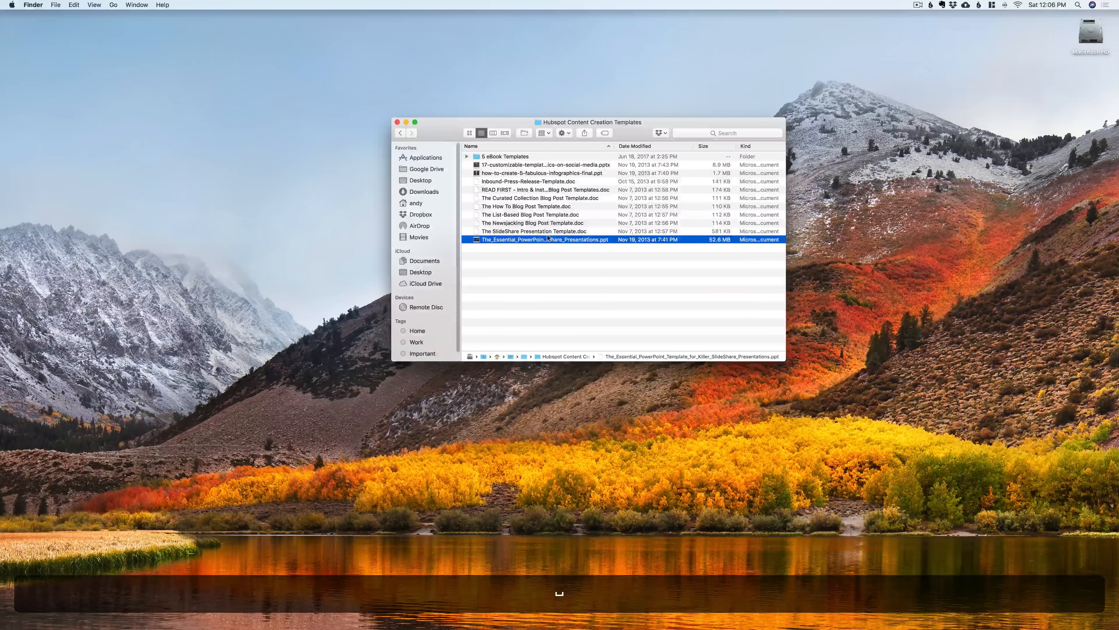